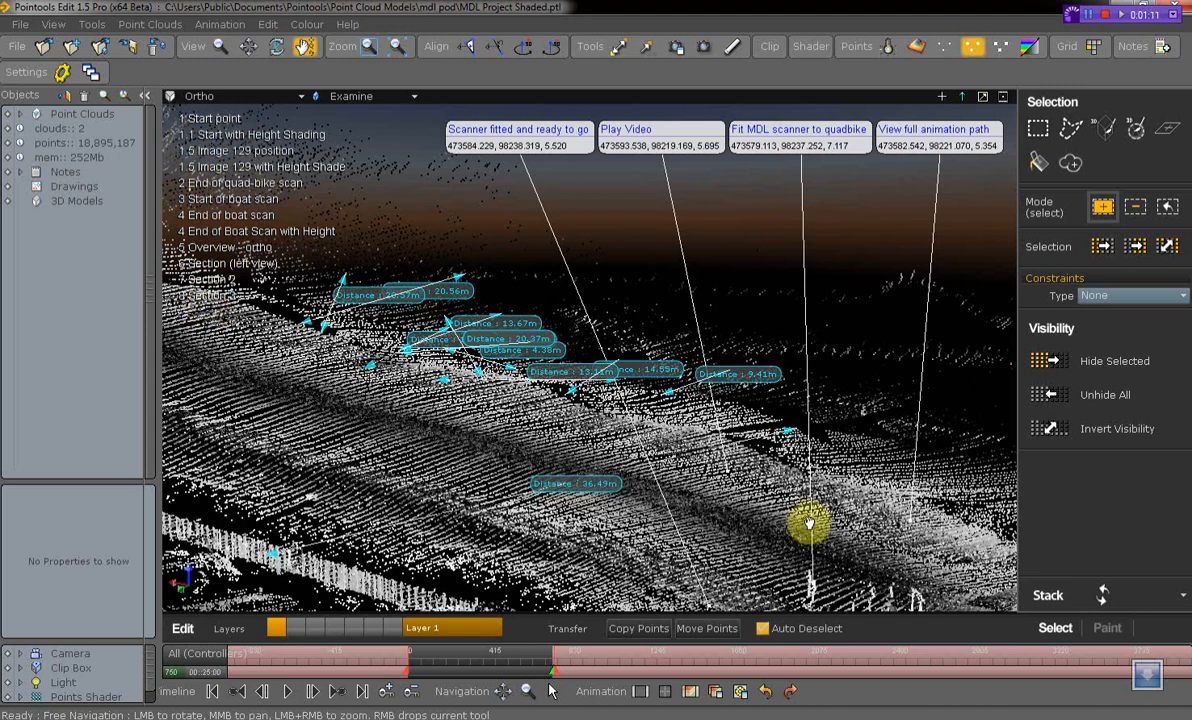
mouse_move(784, 510)
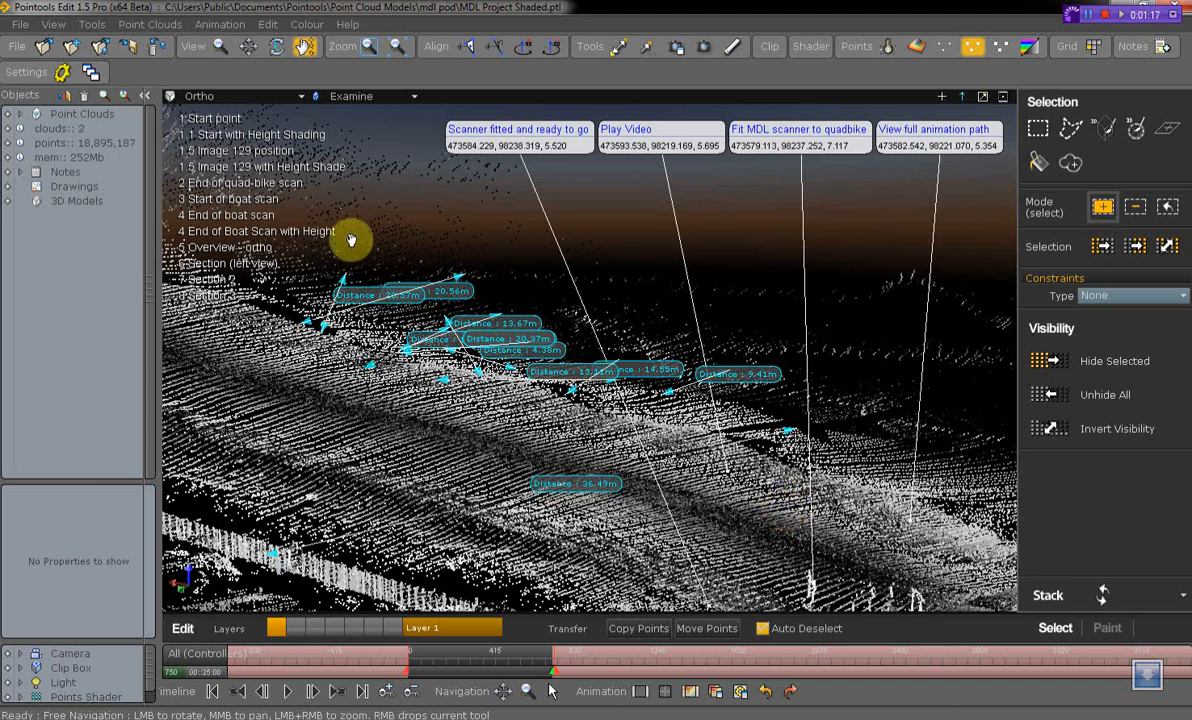
mouse_move(412, 308)
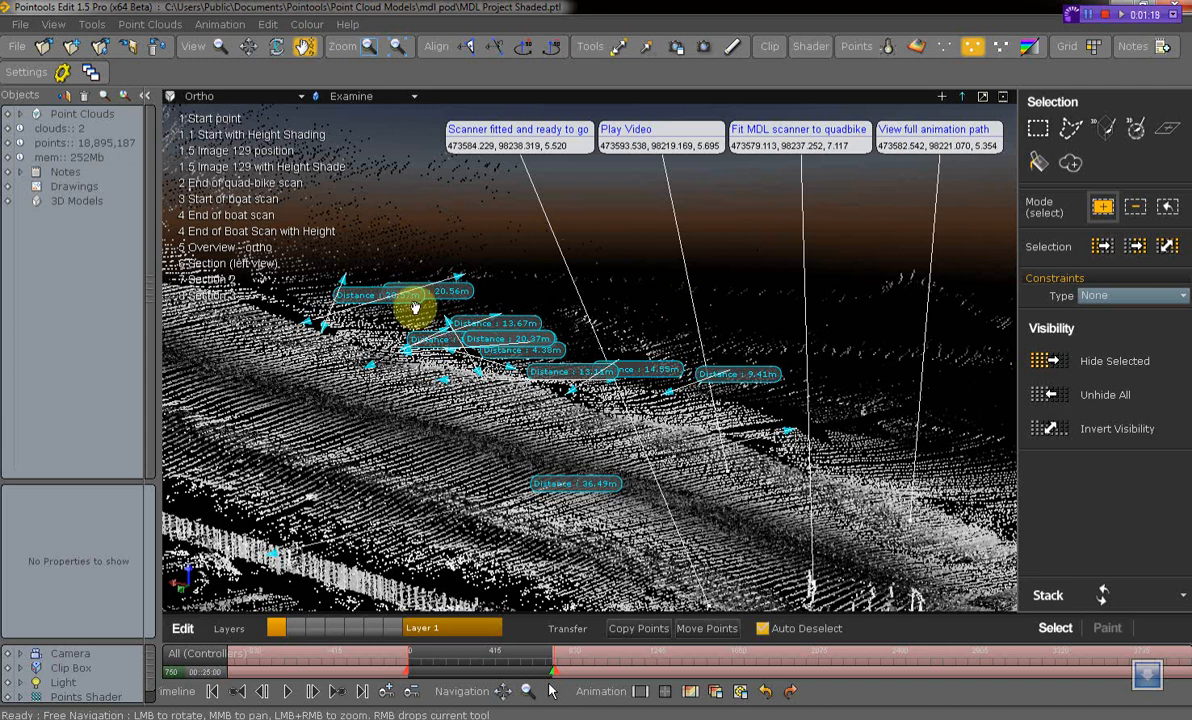
mouse_move(464, 304)
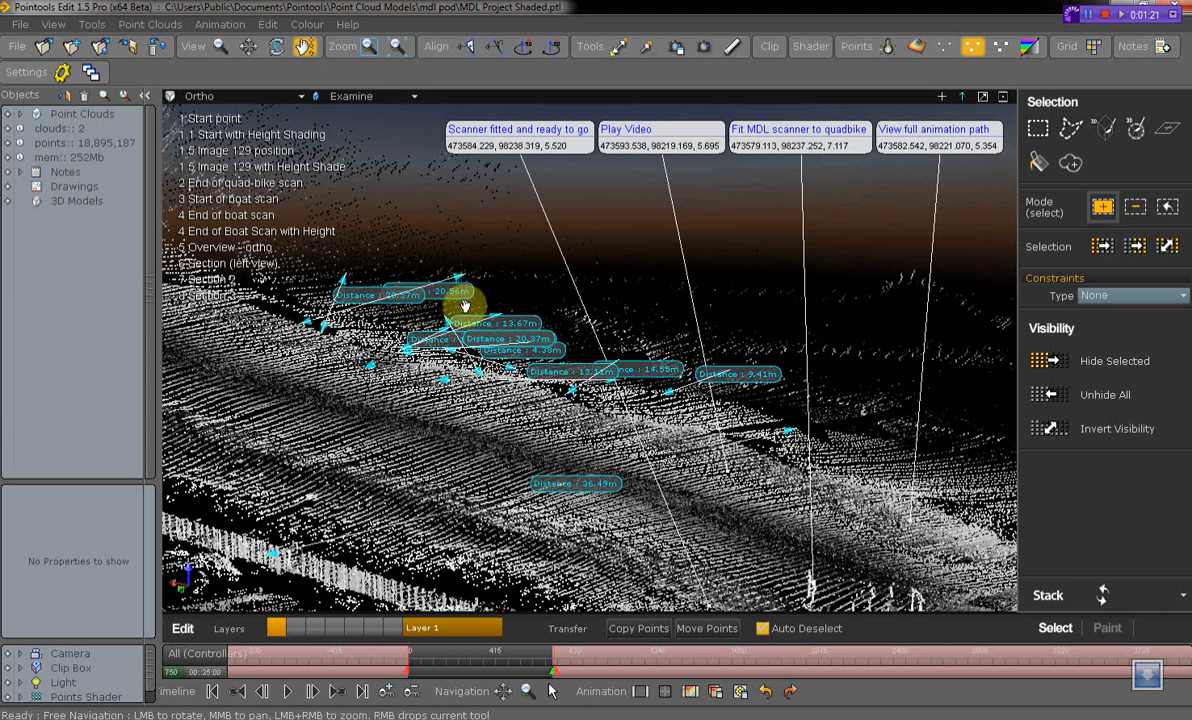
mouse_move(530, 290)
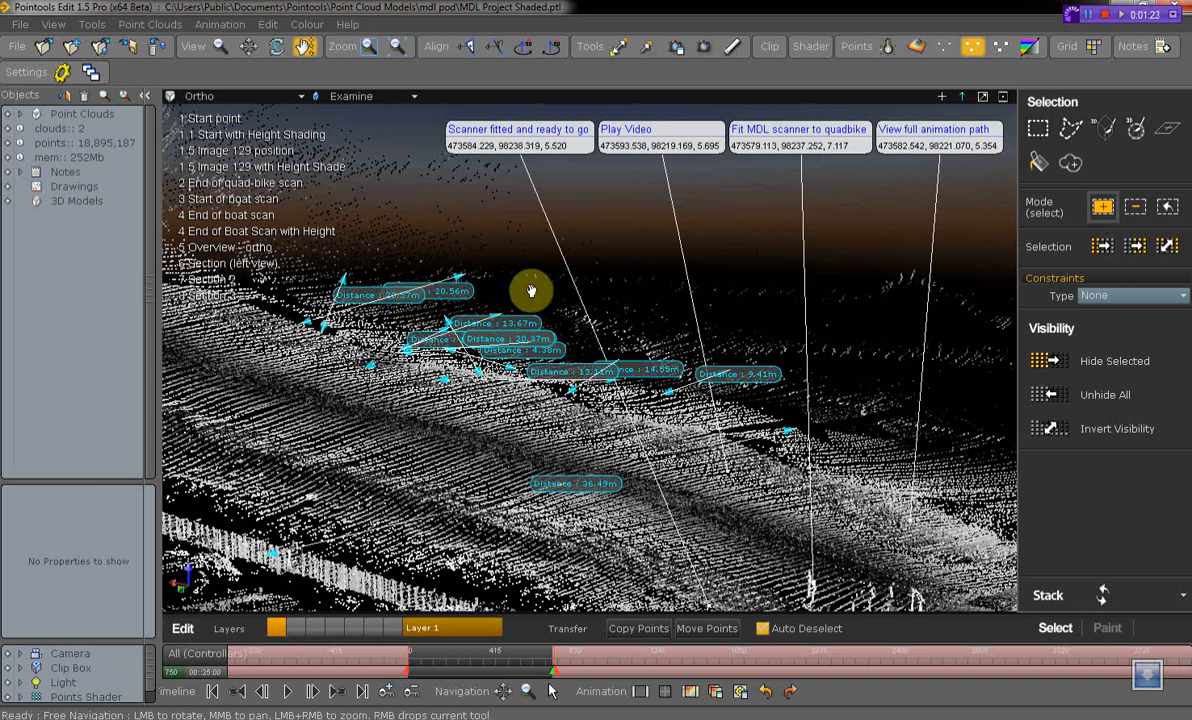
mouse_move(670, 72)
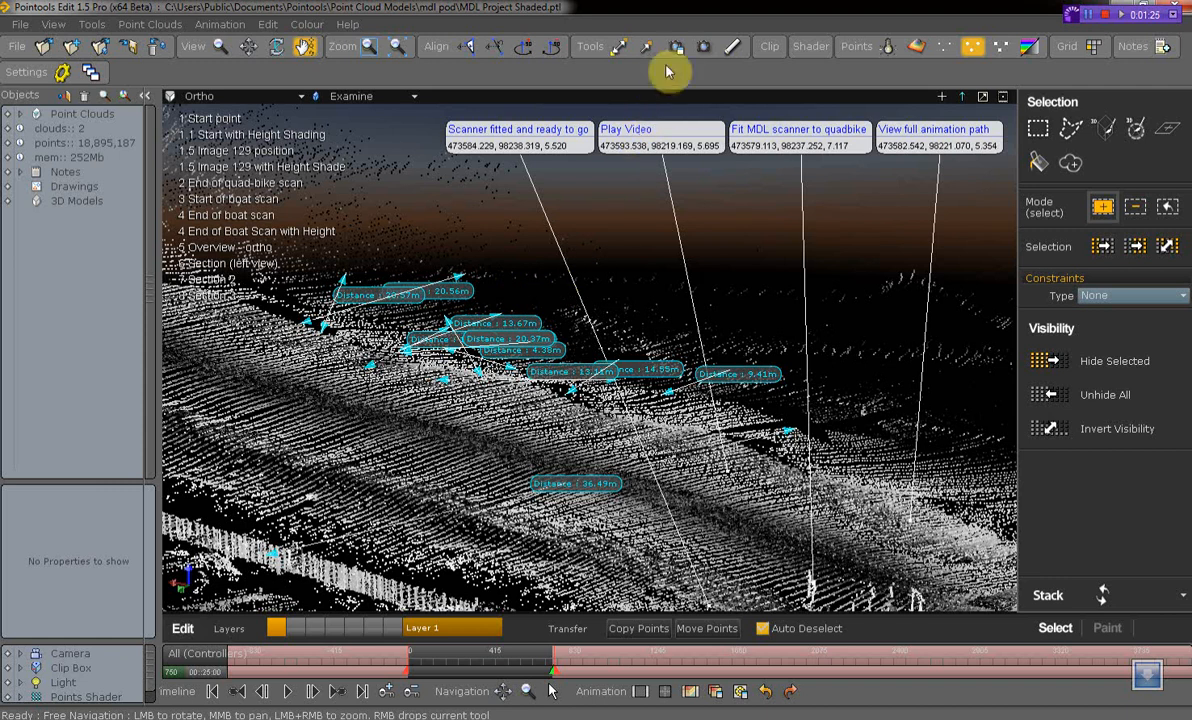
mouse_move(676, 48)
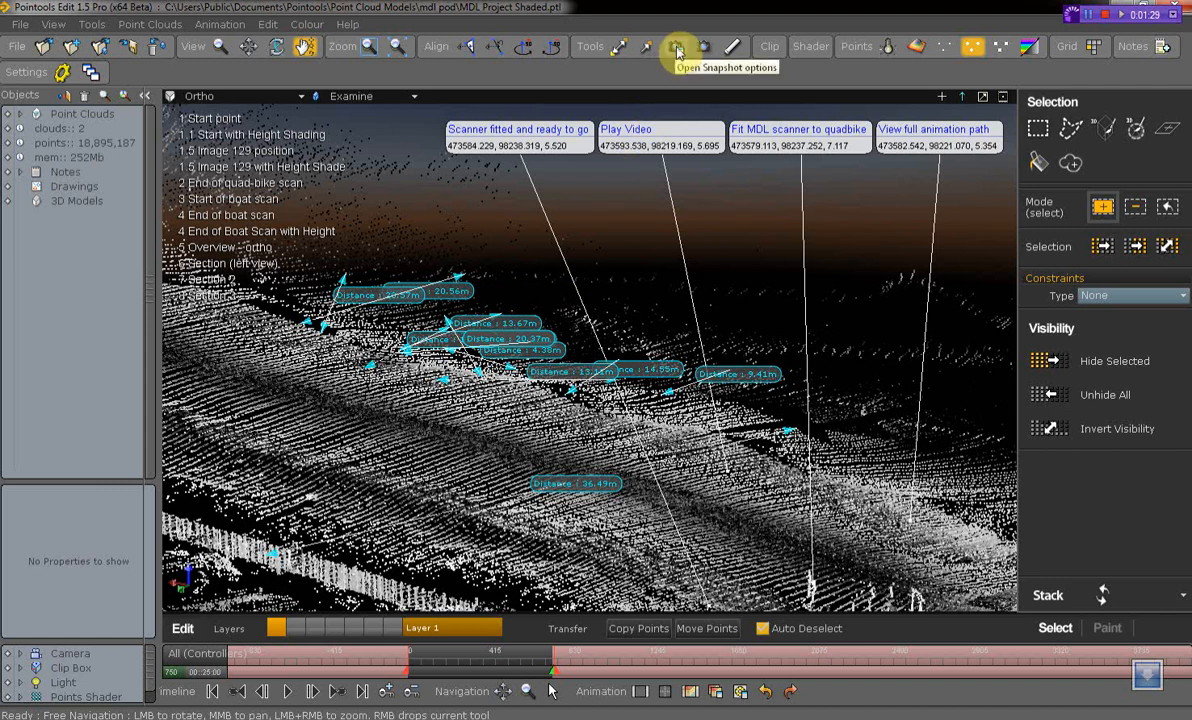
Bring up the Snapshot options from the Tools menu
click(92, 24)
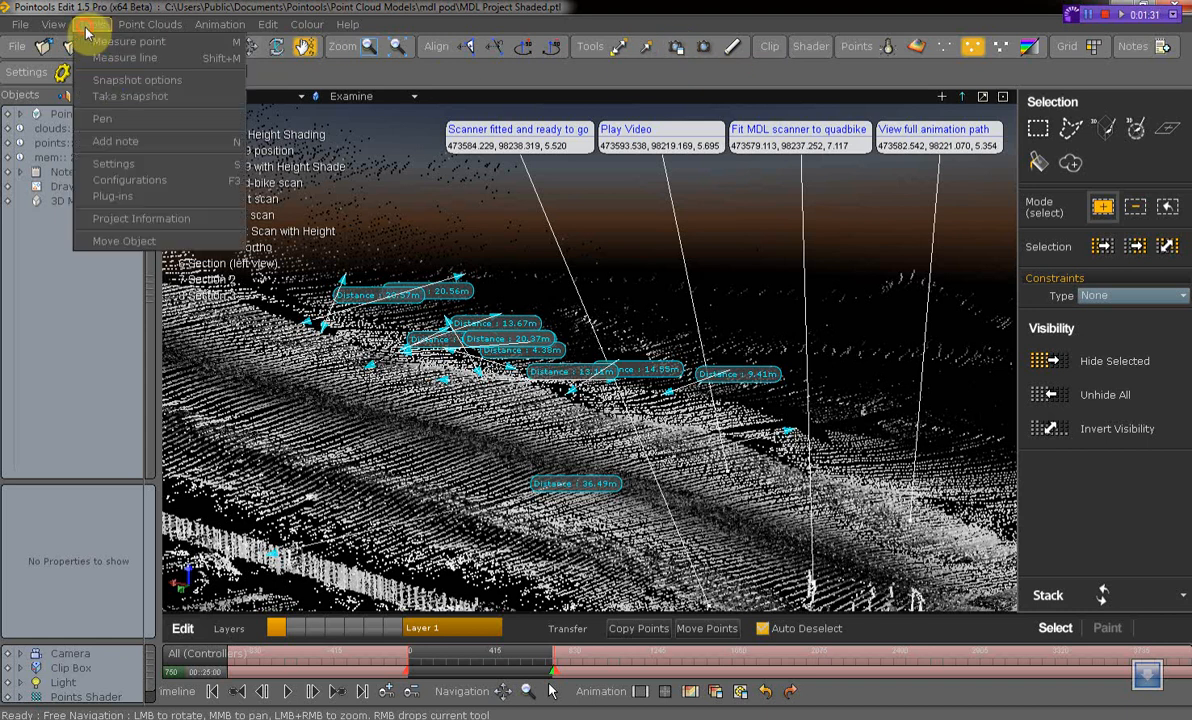
mouse_move(136, 80)
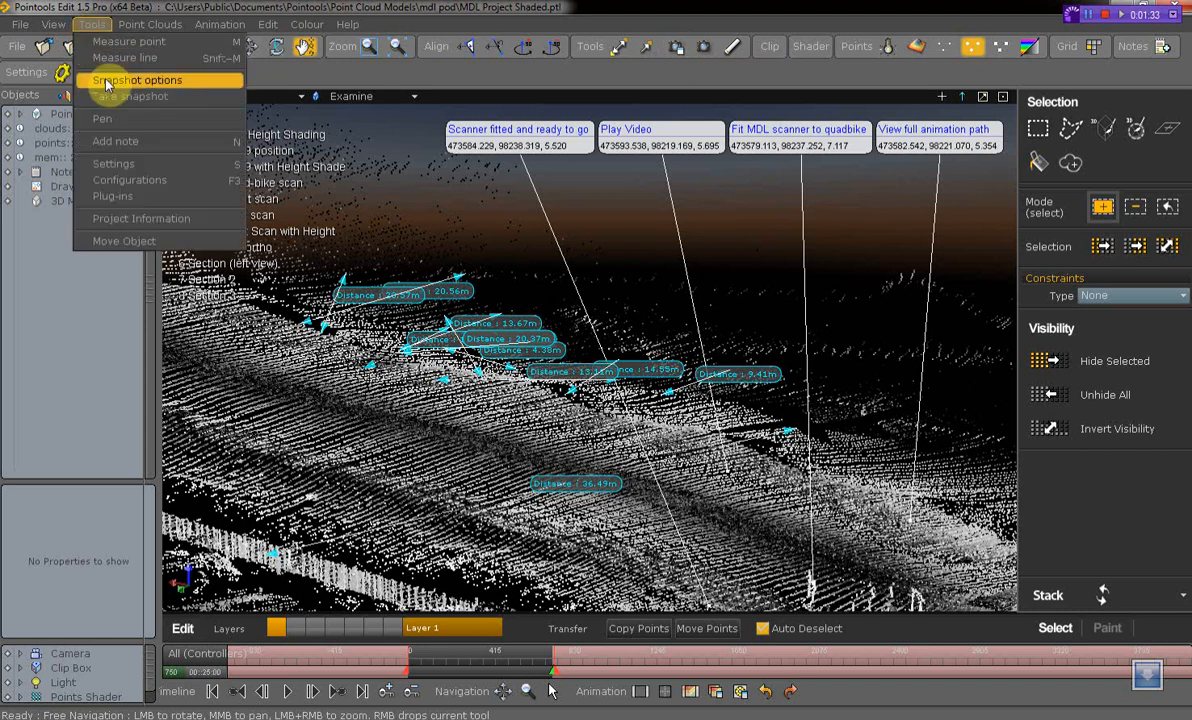
click(136, 80)
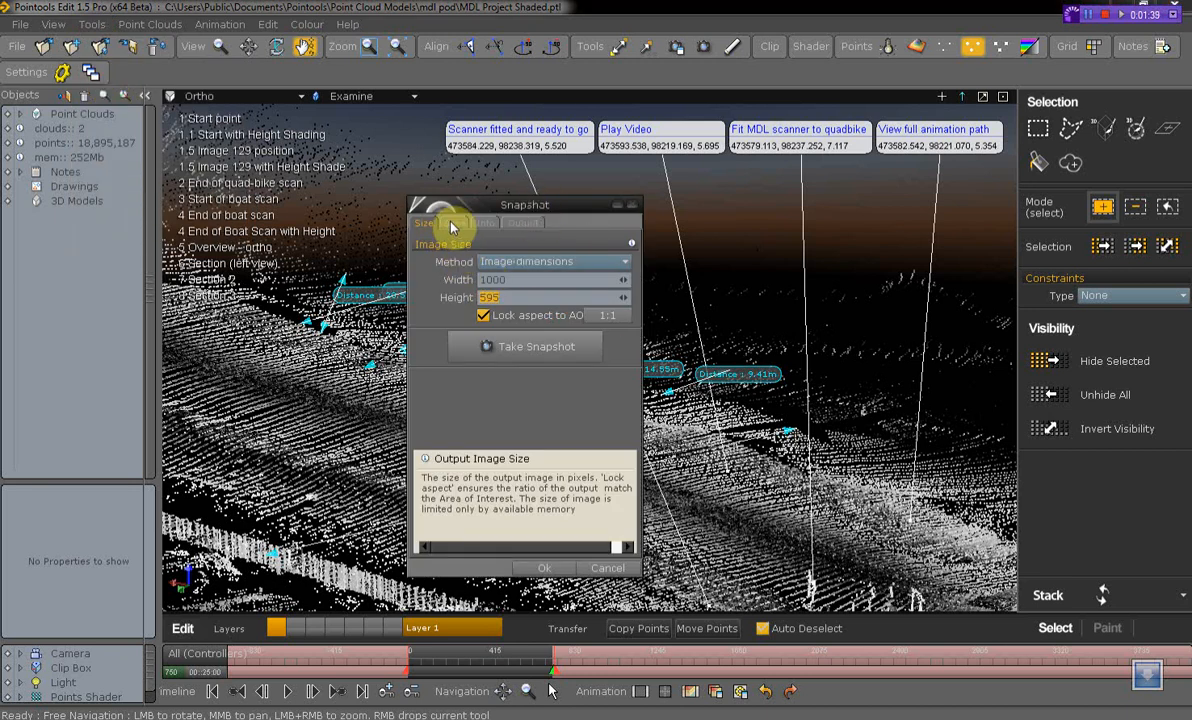
Review the Area of Interest settings, then go to Output and browse for a save location
click(456, 222)
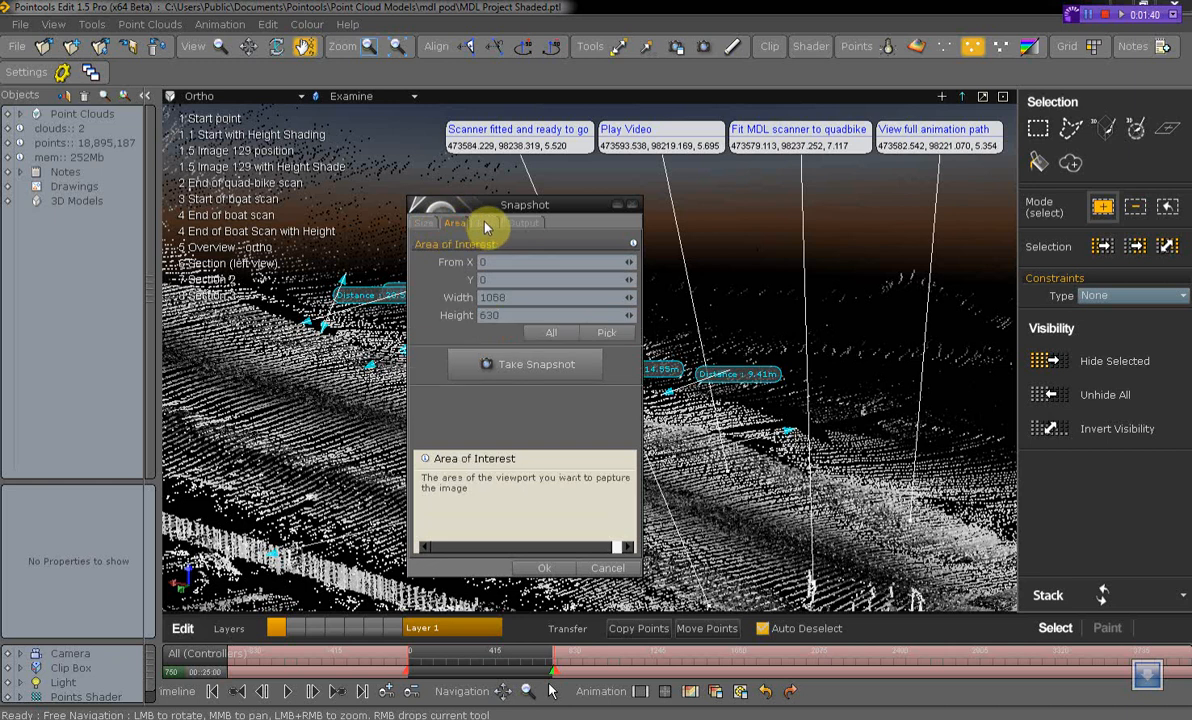
click(524, 222)
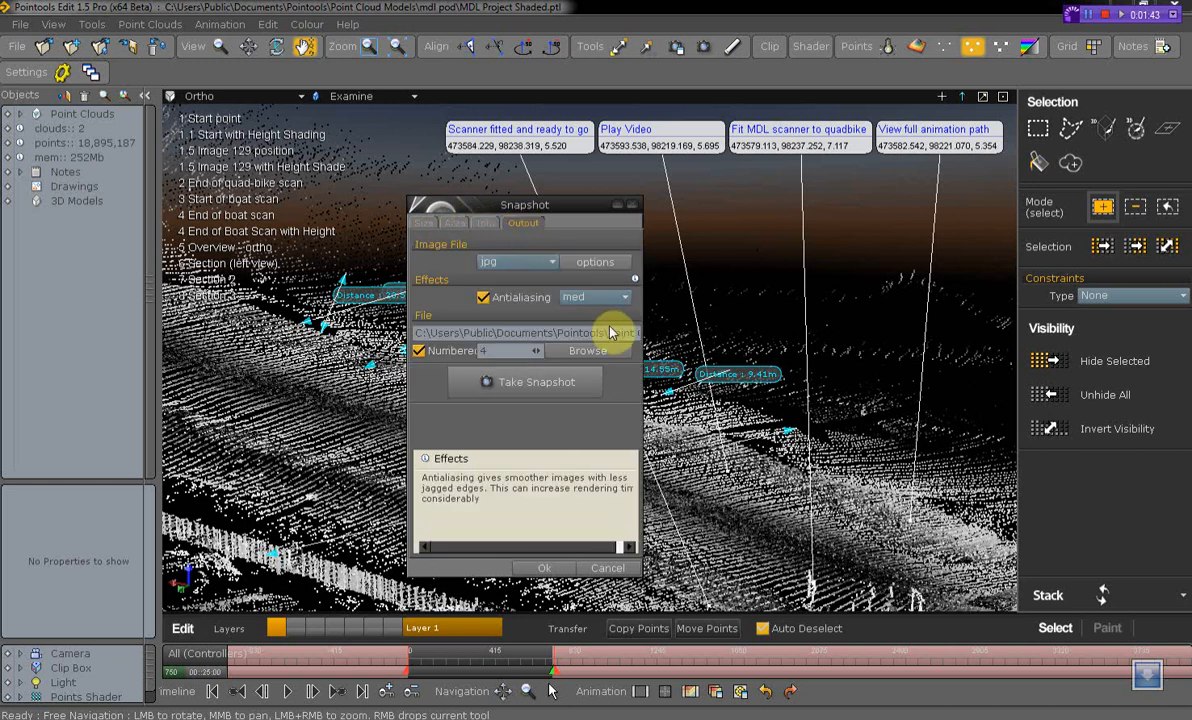
click(586, 350)
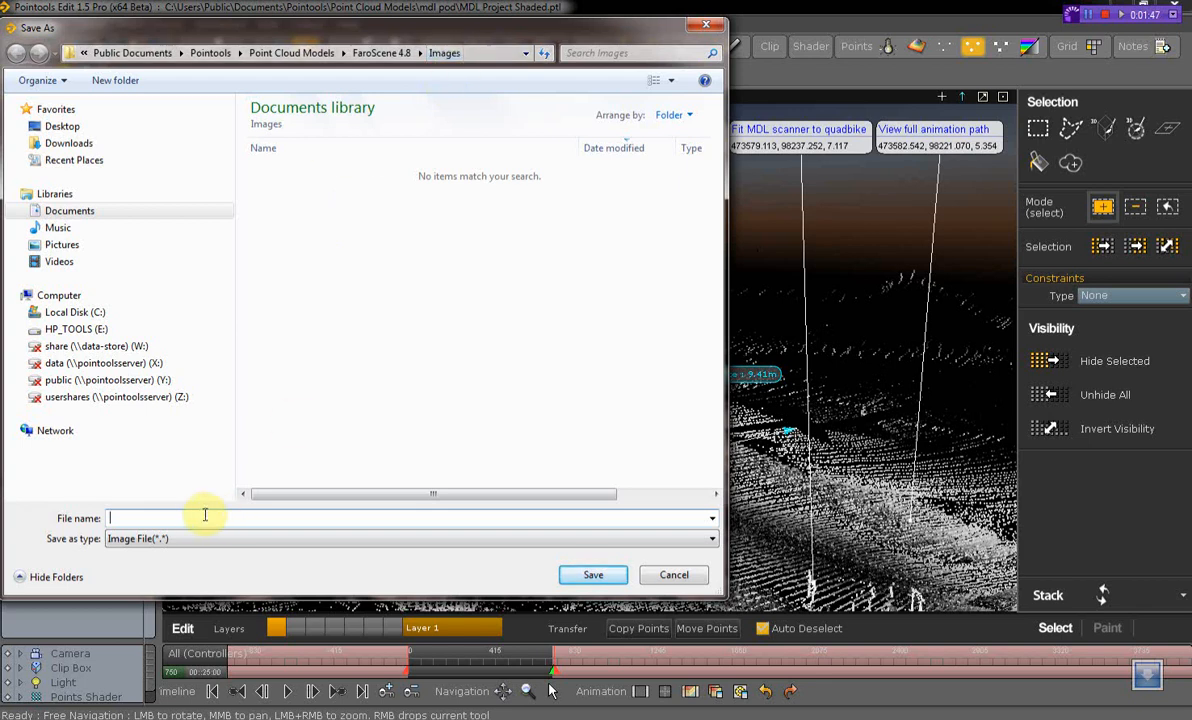
mouse_move(336, 568)
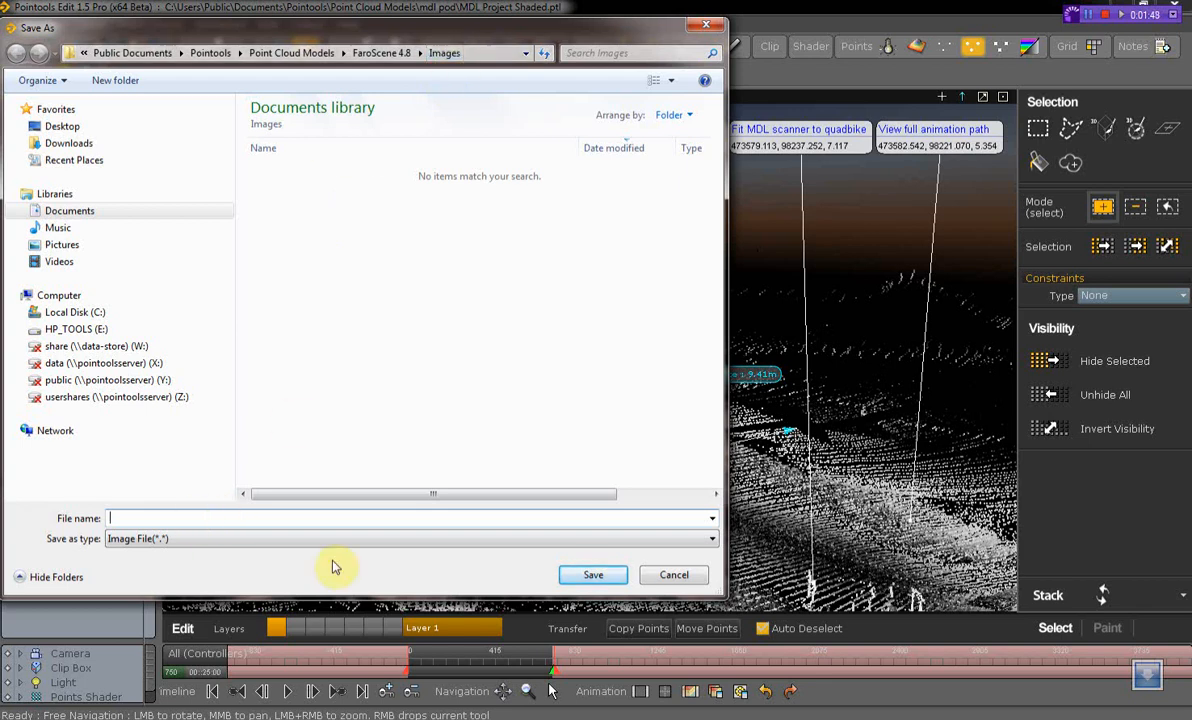
mouse_move(350, 544)
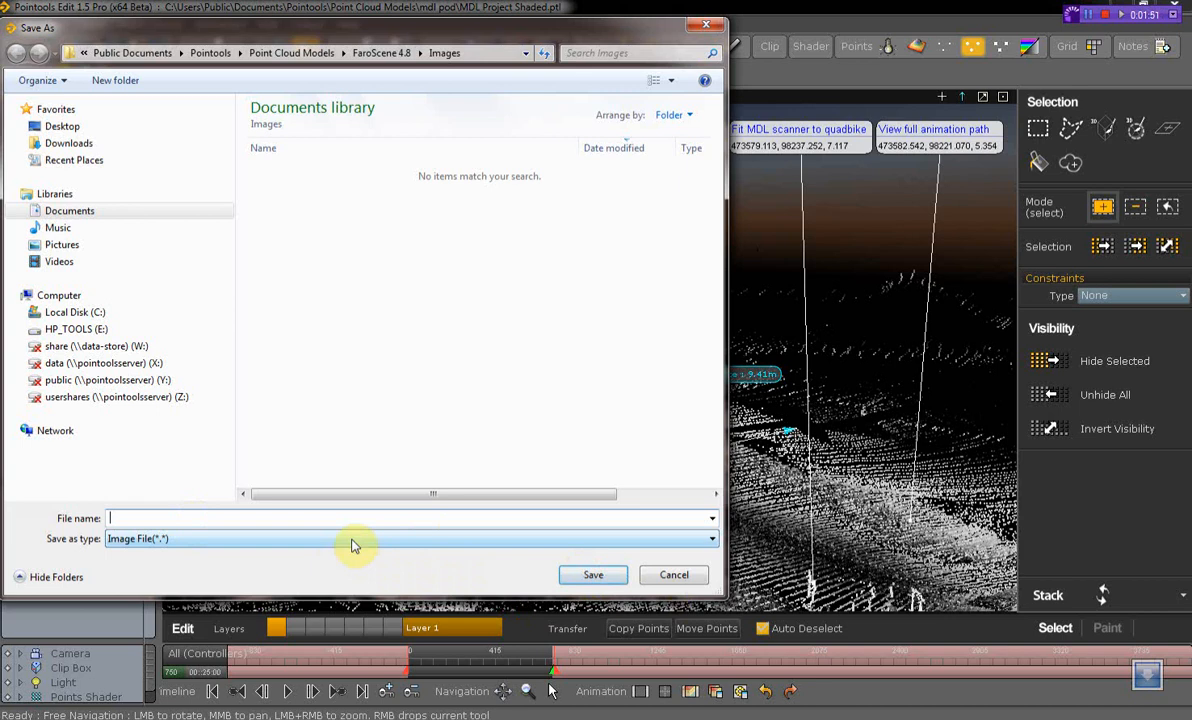
Name the snapshot output file 'Pointools' in the Images folder
text(Pointools\Point ()
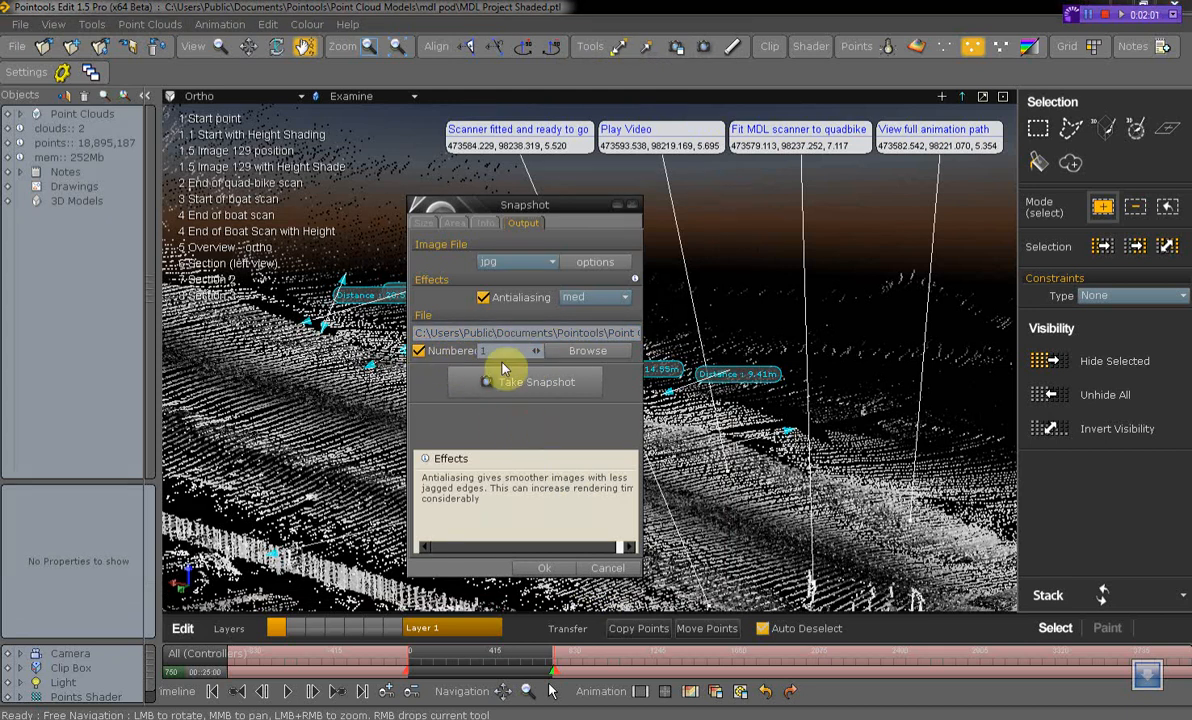
Check the Rulers options, then capture snapshots at widths 1000, 2000 and 3000
click(484, 222)
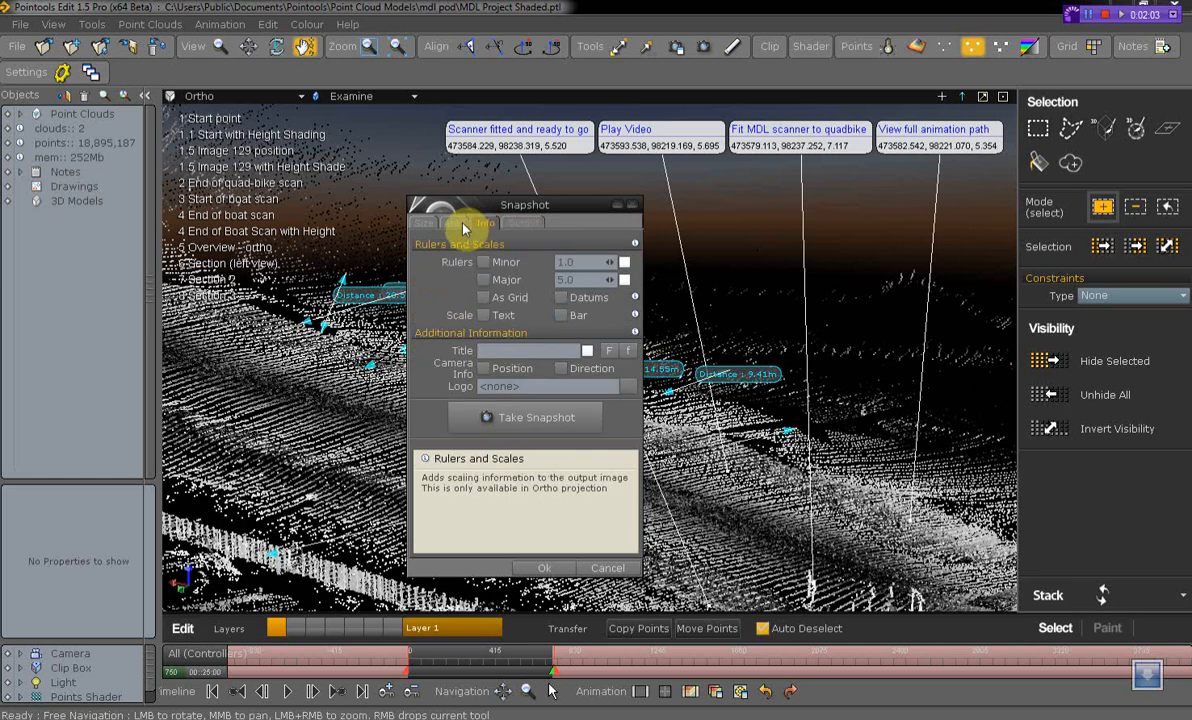
click(456, 222)
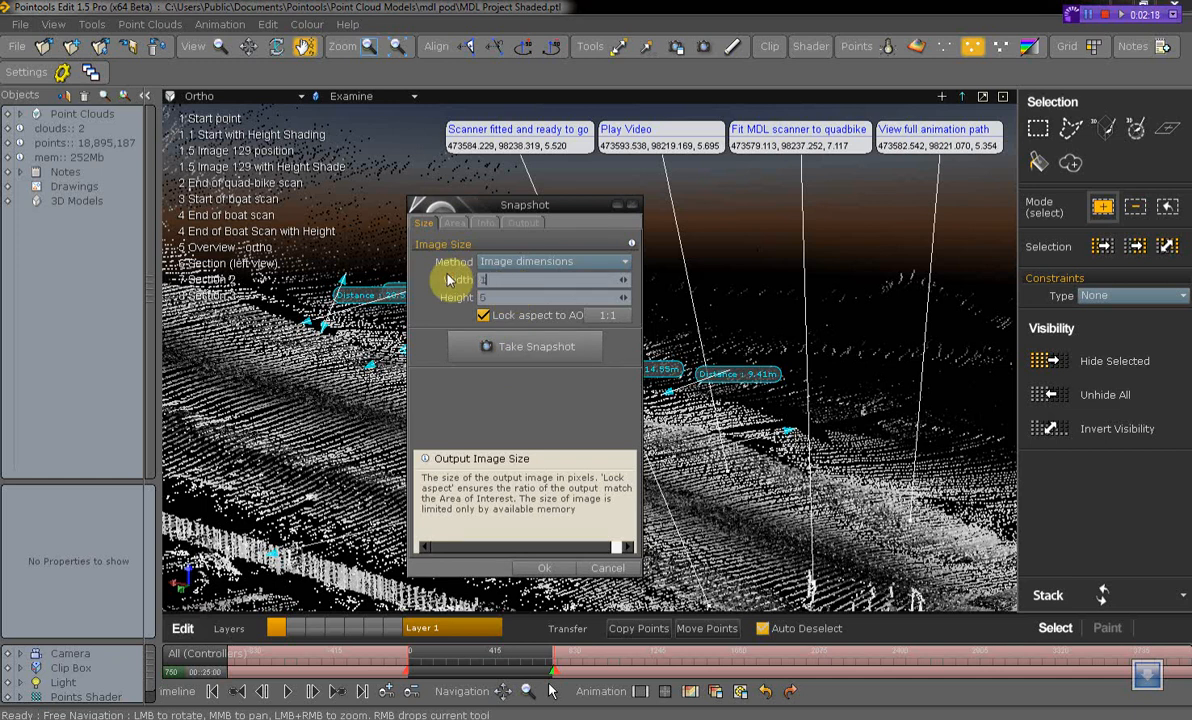
text(2000)
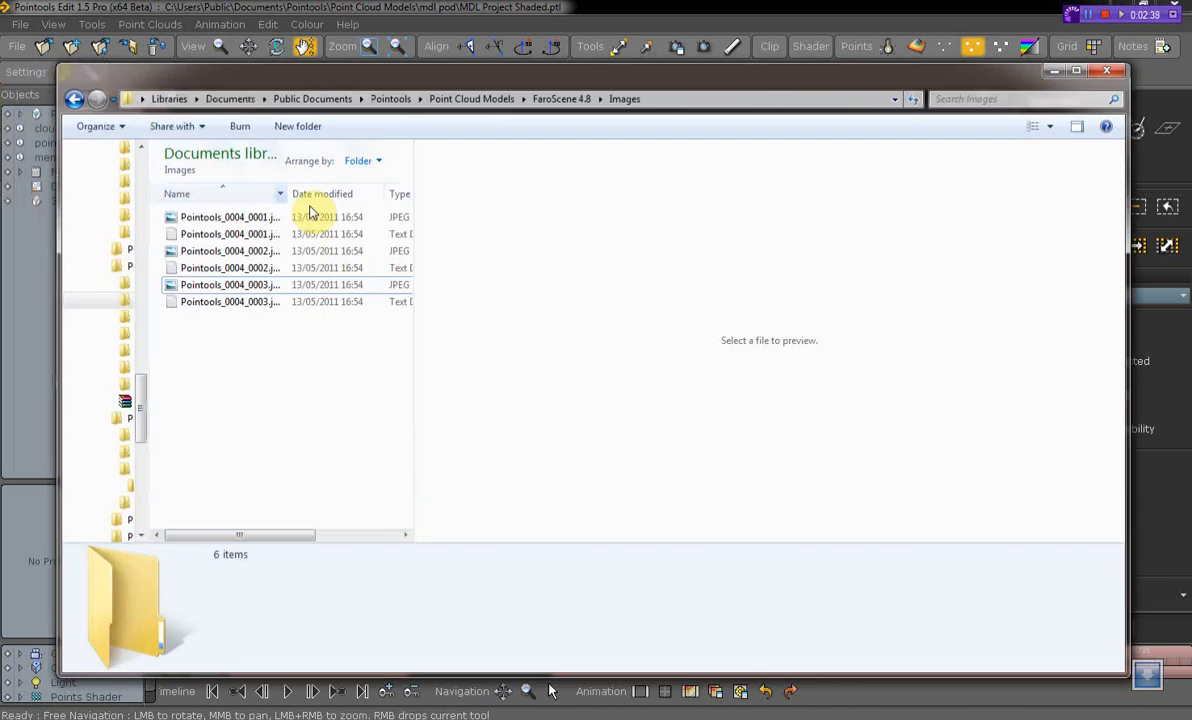
mouse_move(216, 318)
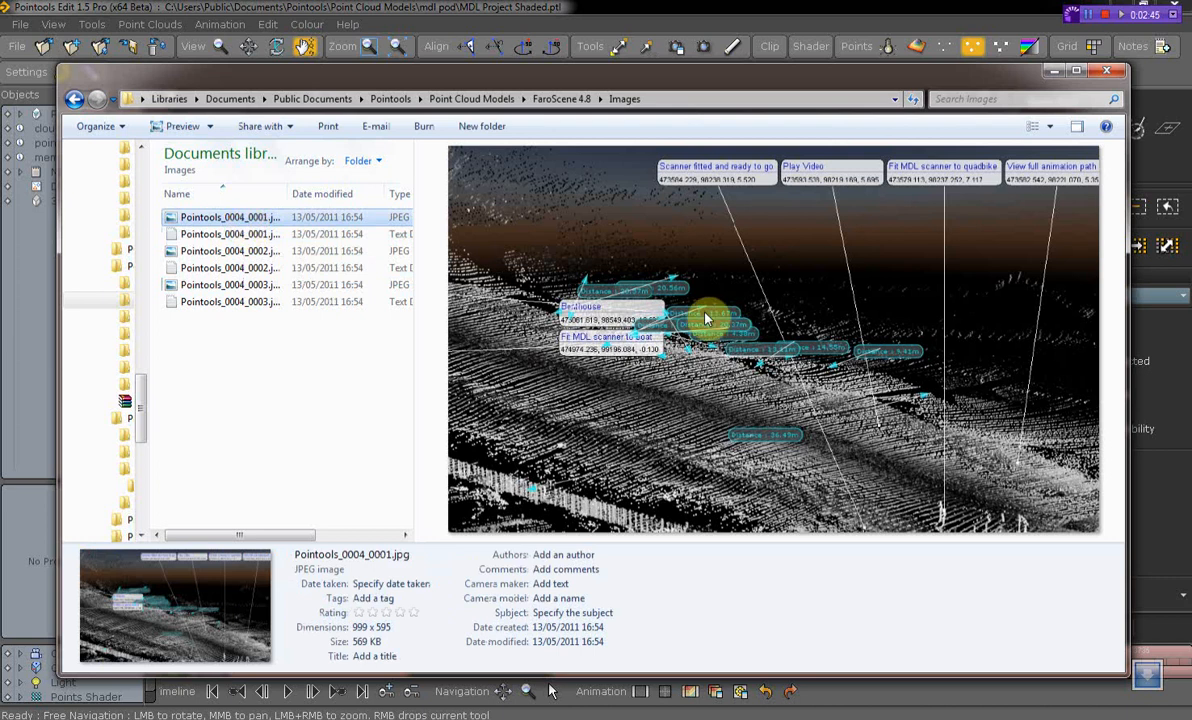
mouse_move(518, 378)
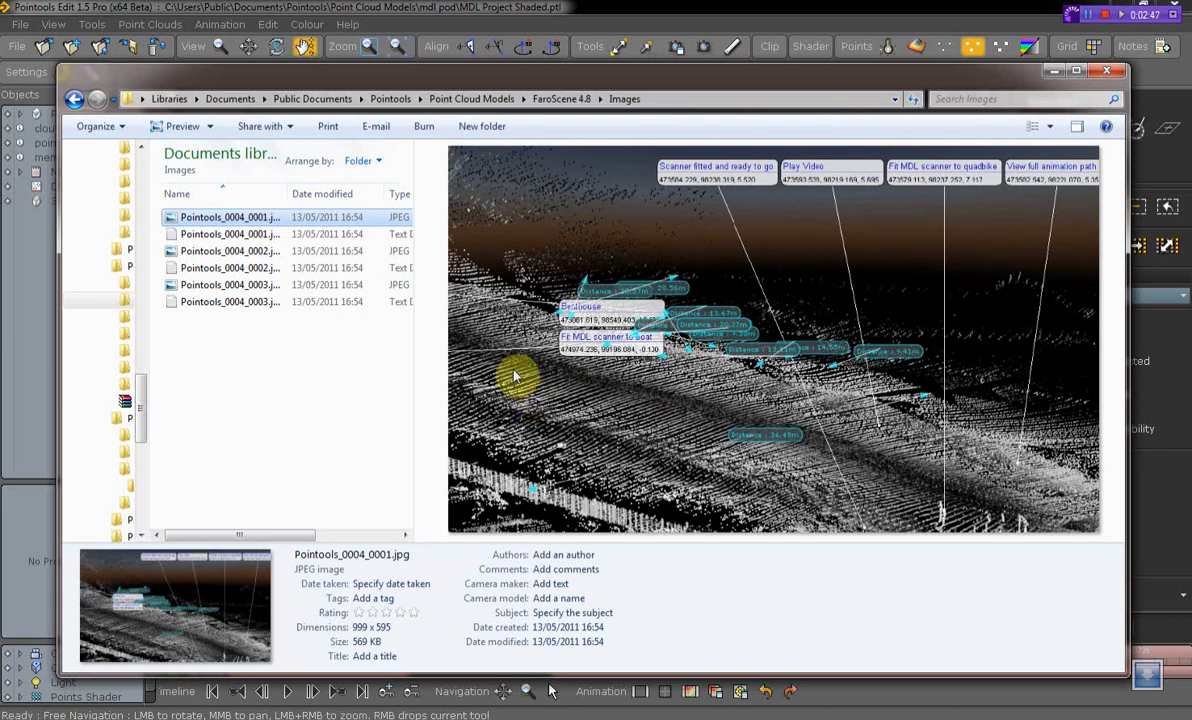
Preview the second and third Pointools JPEGs, then view Pointools_0004_0003.jpg full screen
click(230, 252)
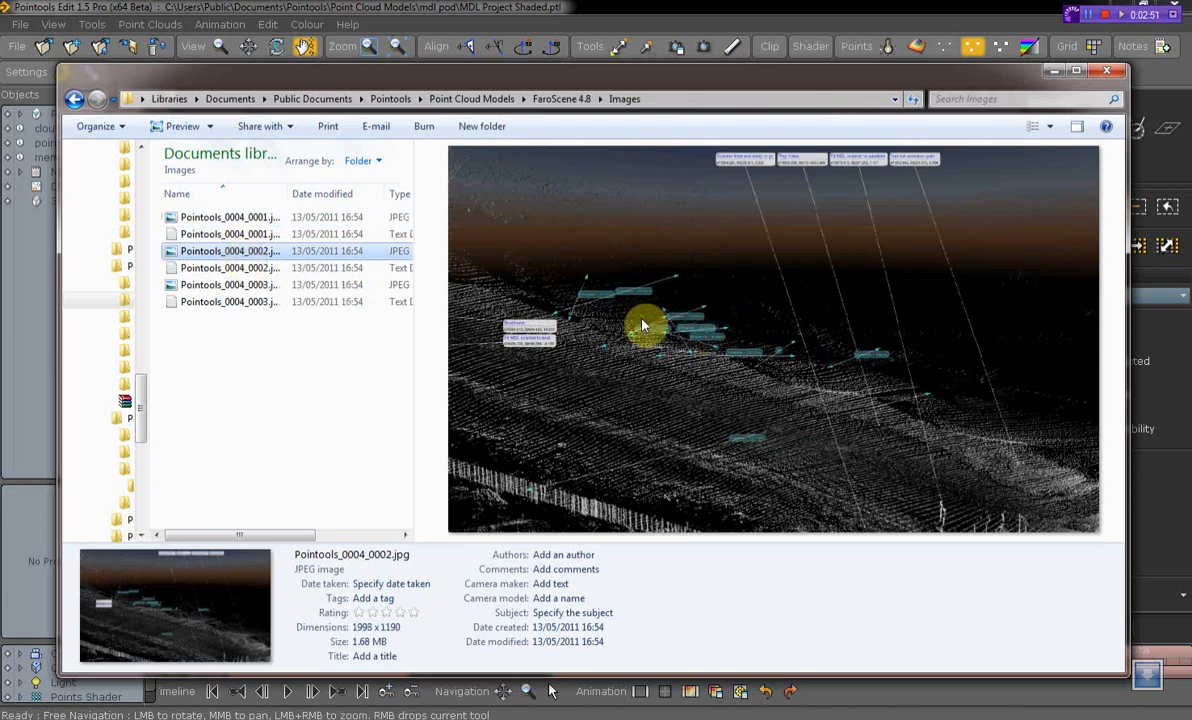
click(228, 284)
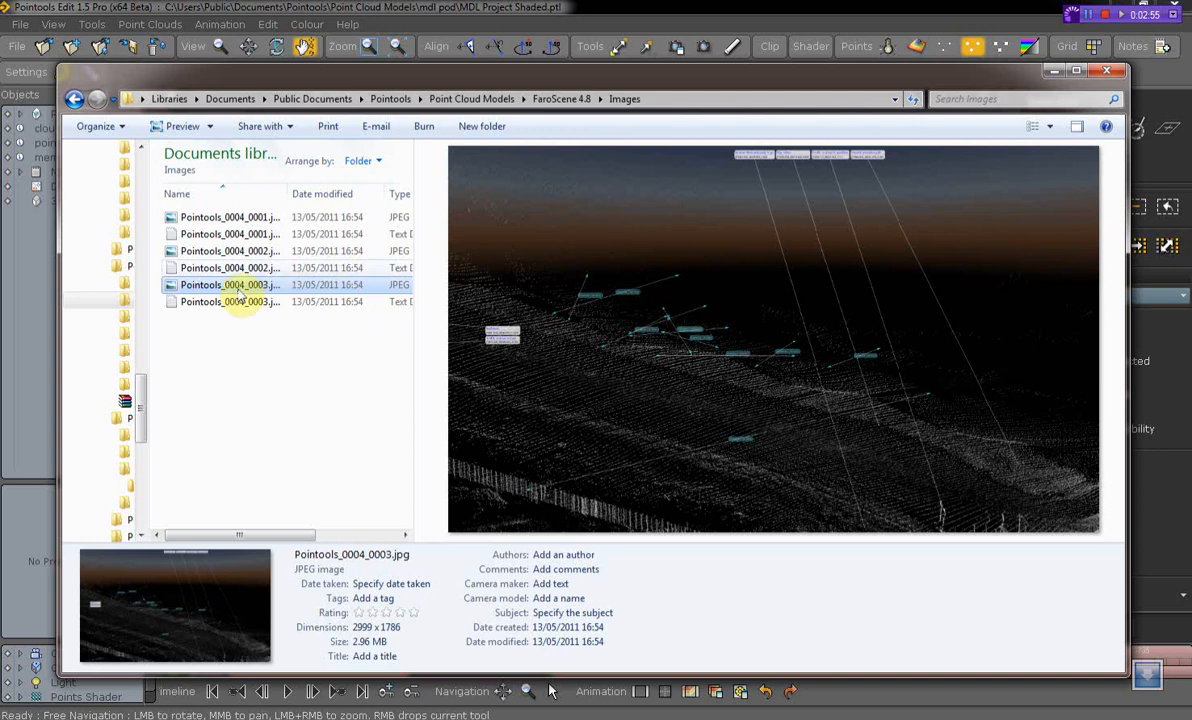
double_click(228, 284)
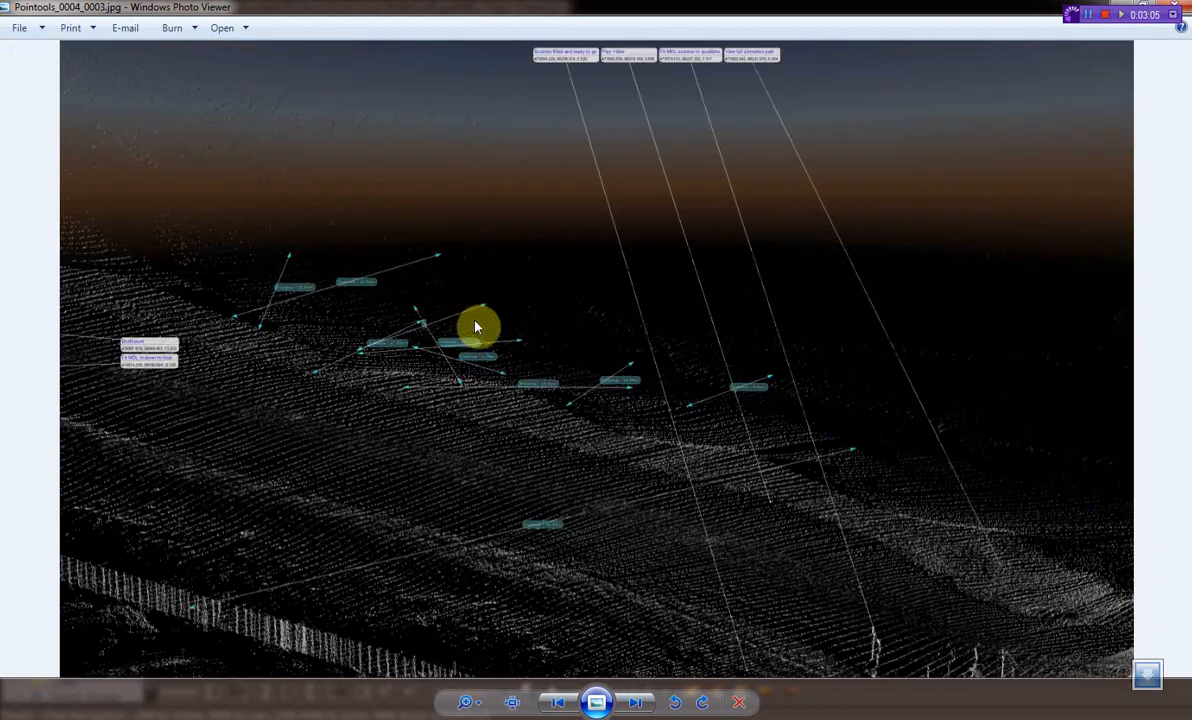
Page back to the smallest snapshot, then forward to the second one
click(558, 700)
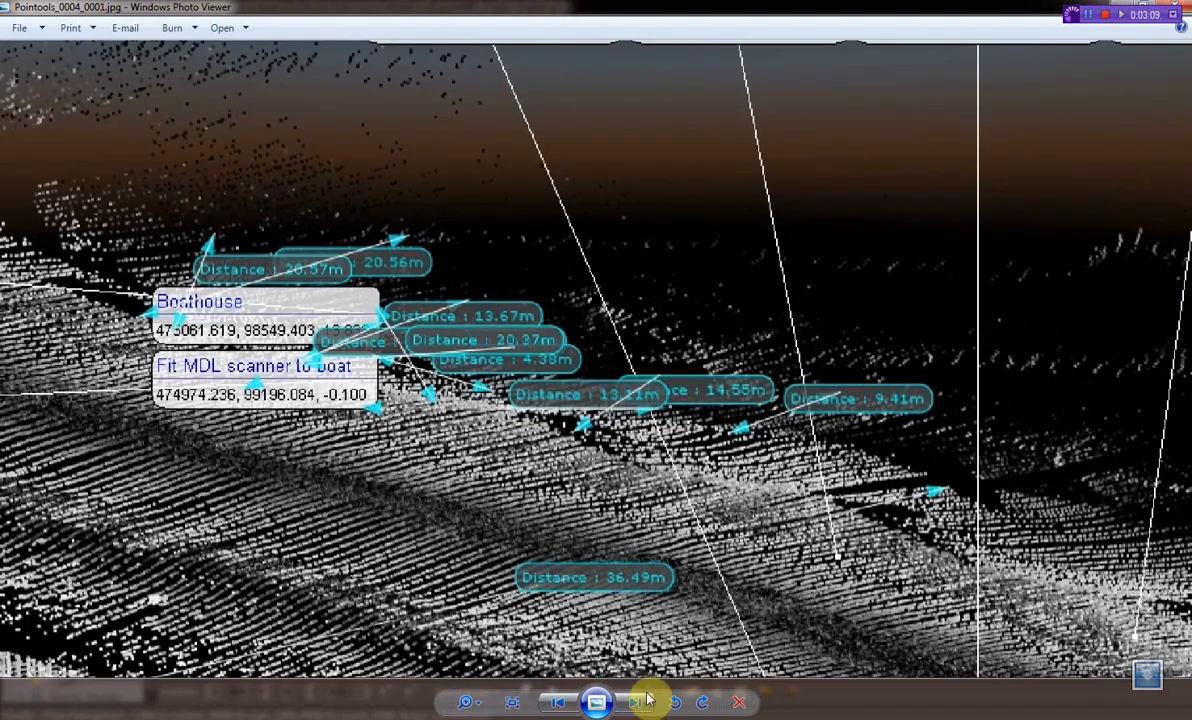
click(636, 702)
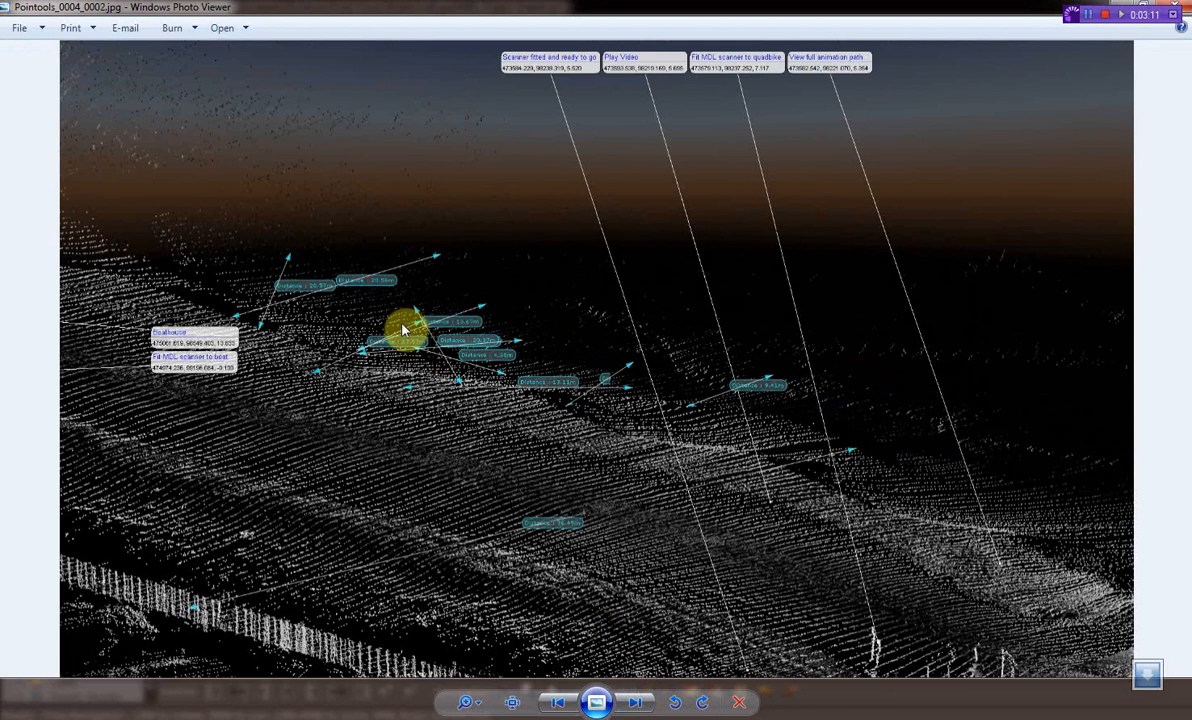
mouse_move(484, 326)
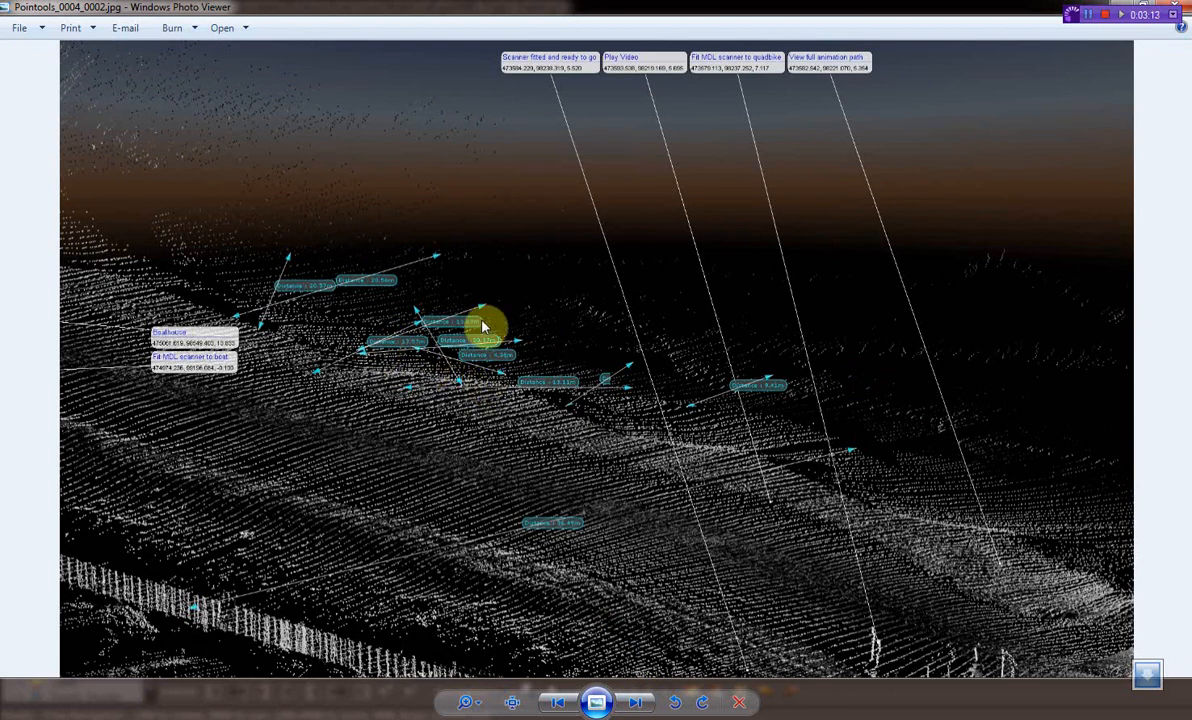
mouse_move(628, 326)
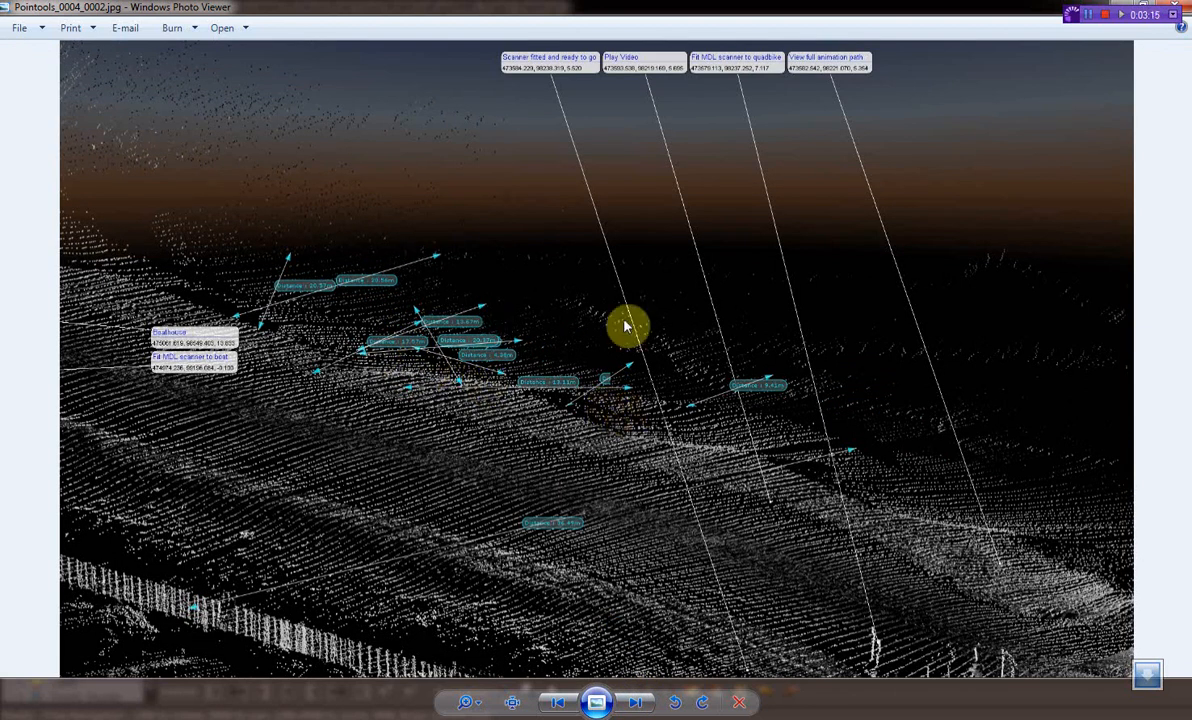
mouse_move(668, 264)
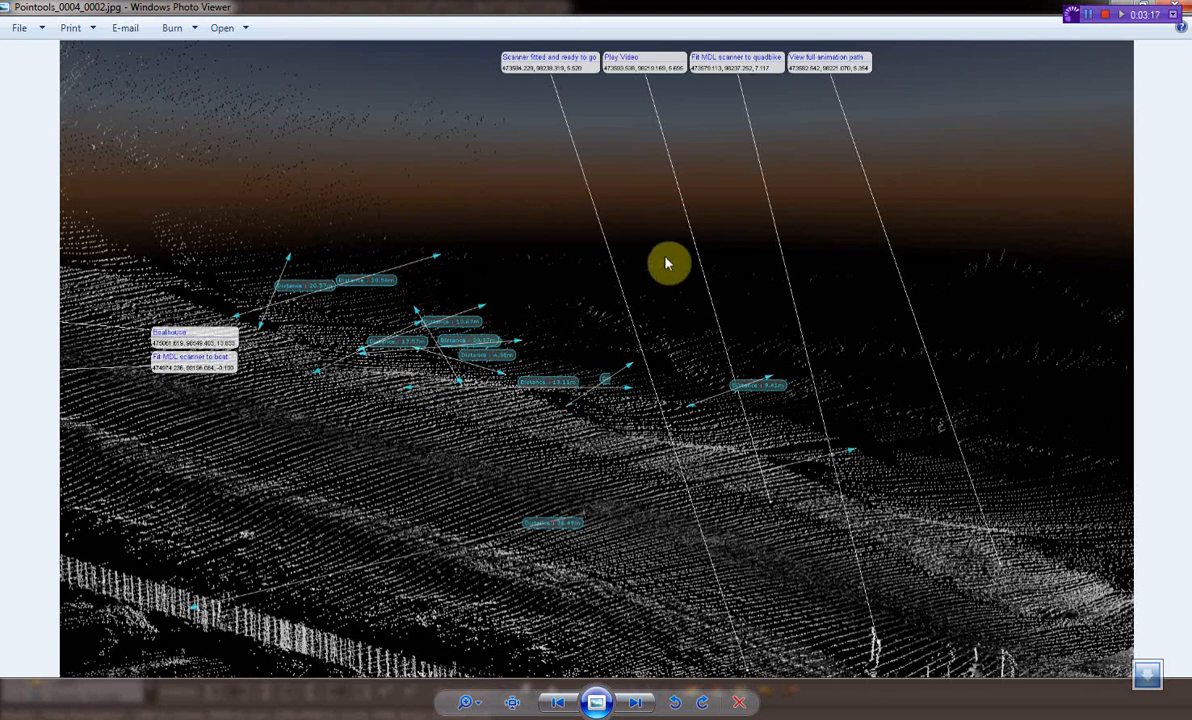
mouse_move(502, 442)
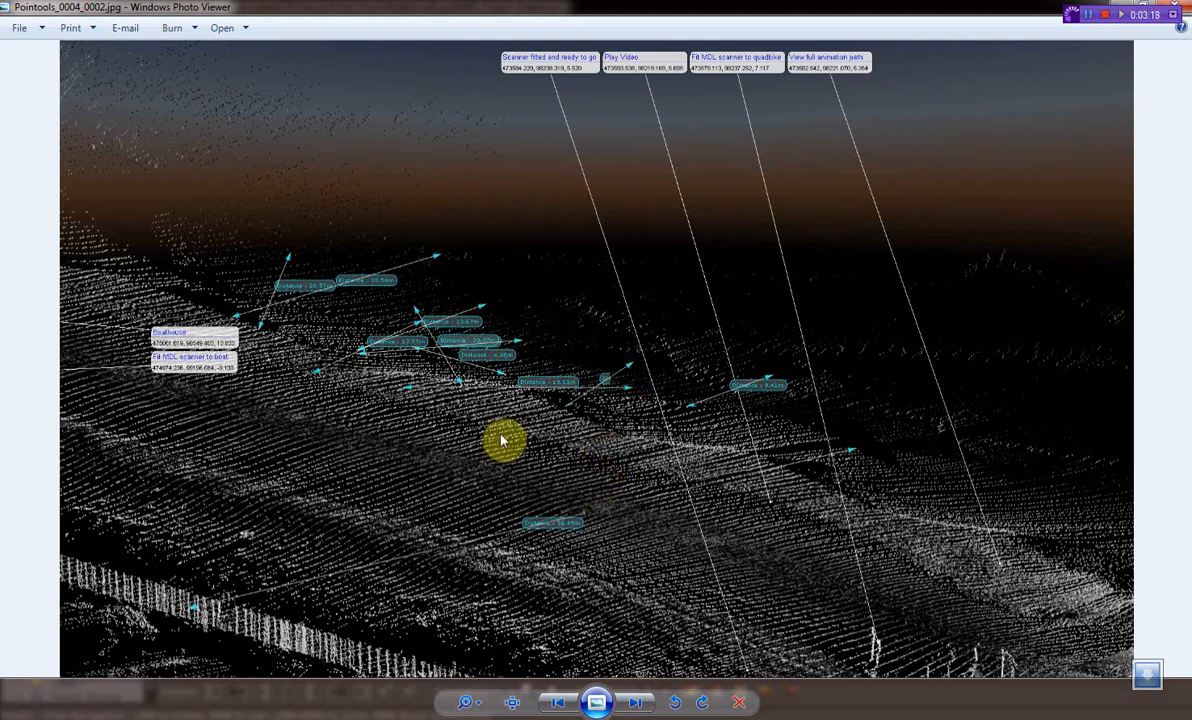